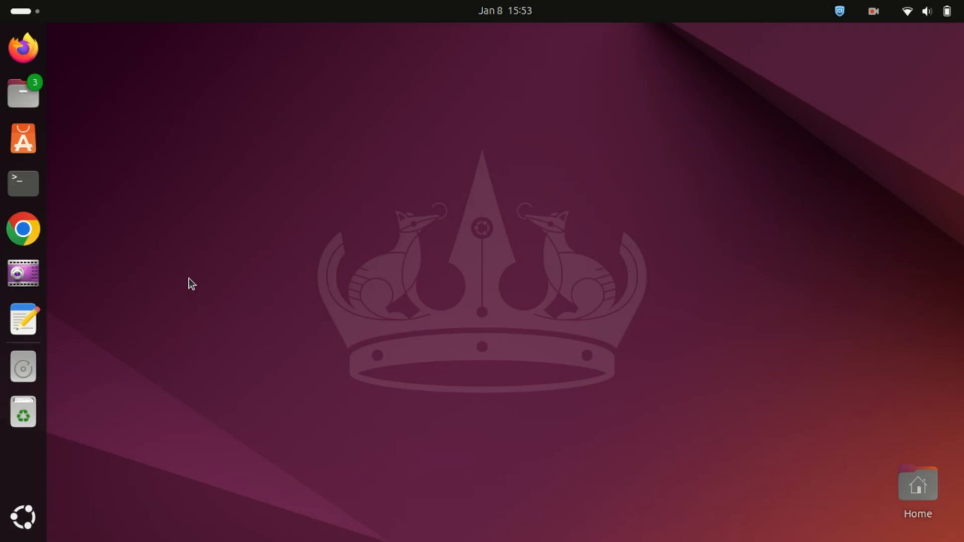
mouse_move(53, 197)
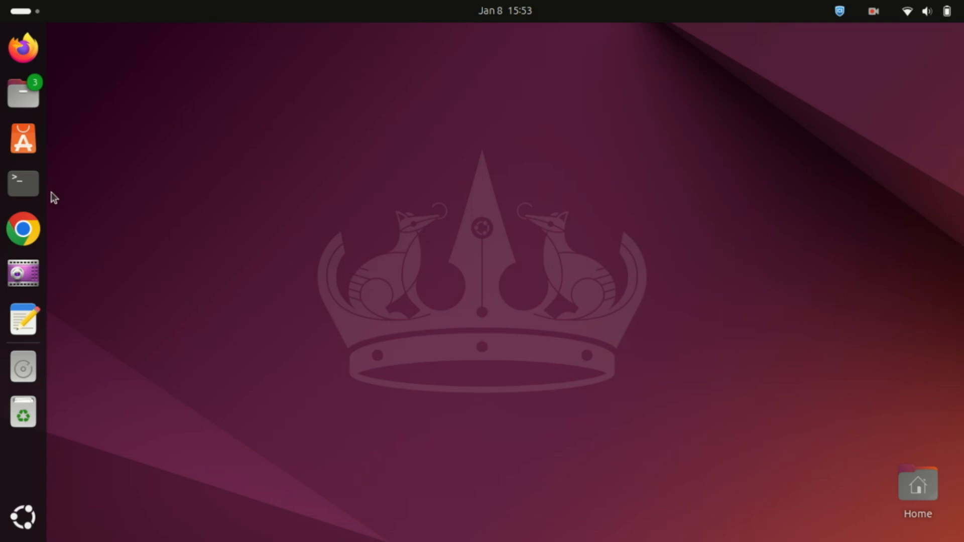
mouse_move(236, 205)
text(sudo)
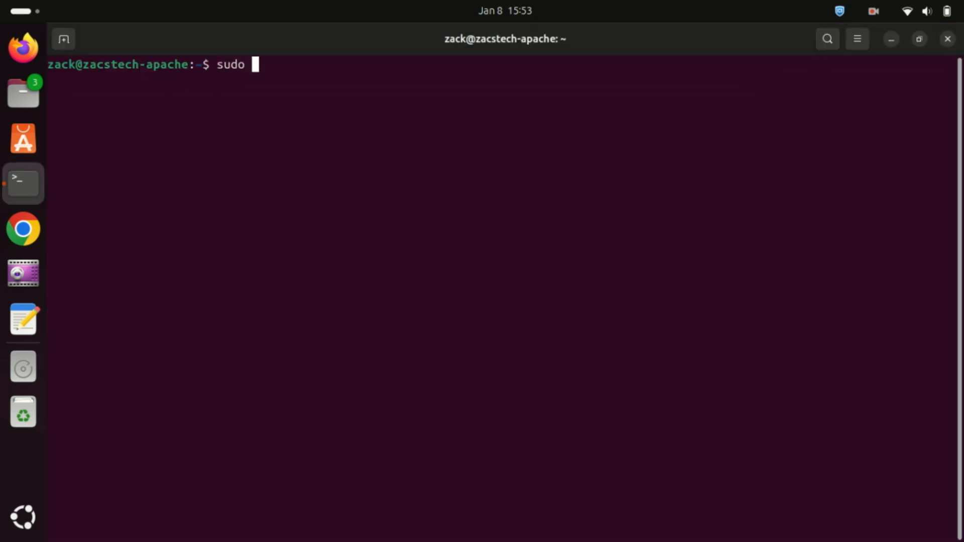
Run 'sudo apt update' with the sudo password, then clear the terminal
text(apt)
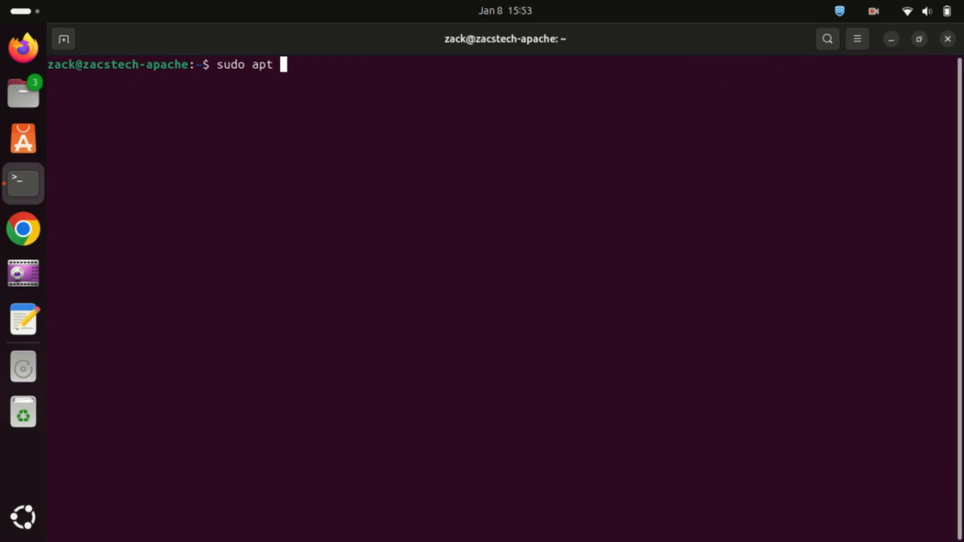
text(update)
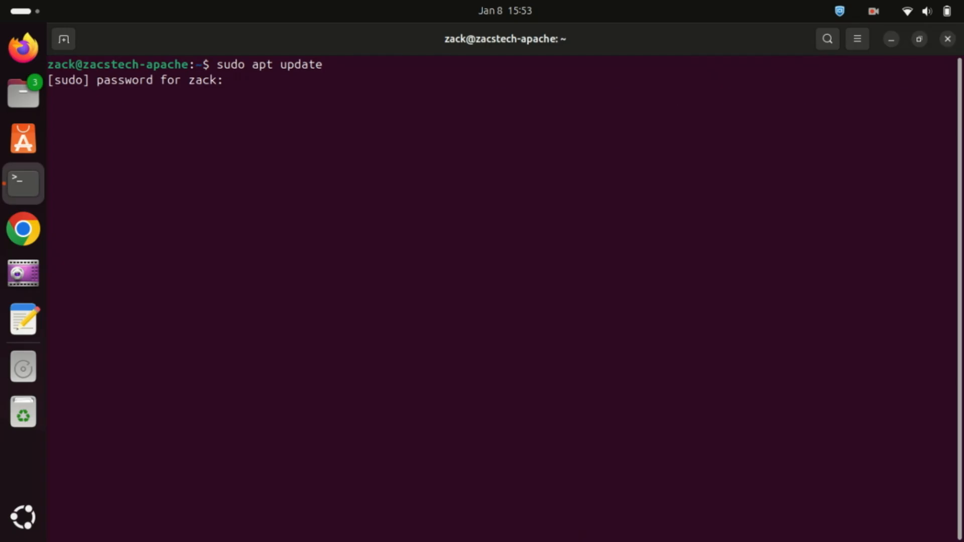
key(Return)
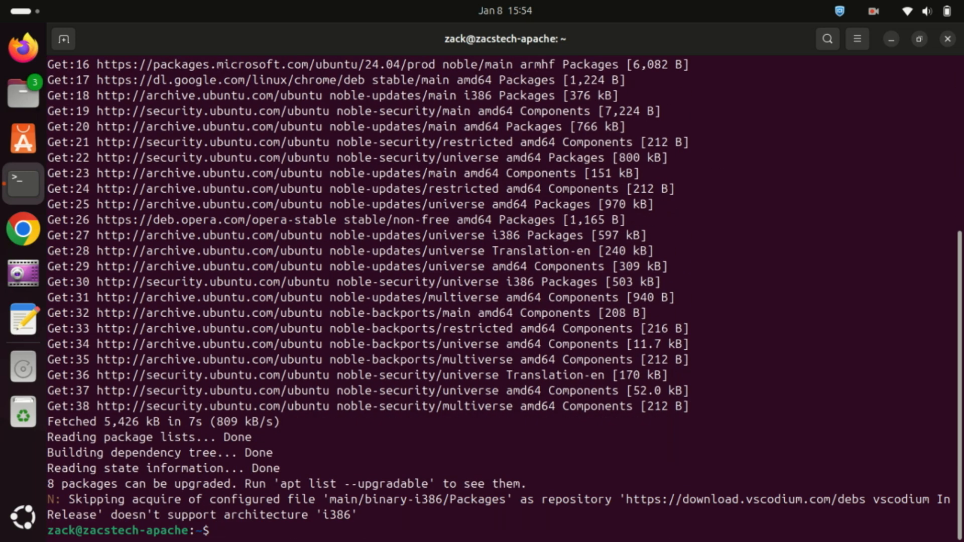
text(c)
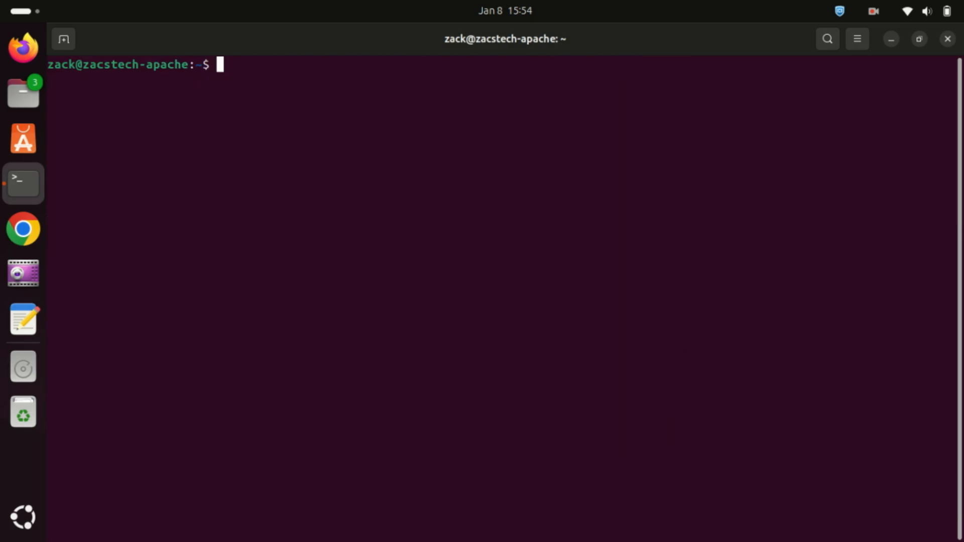
Run 'sudo apt upgrade', confirm with y, then clear the screen
text(sudo)
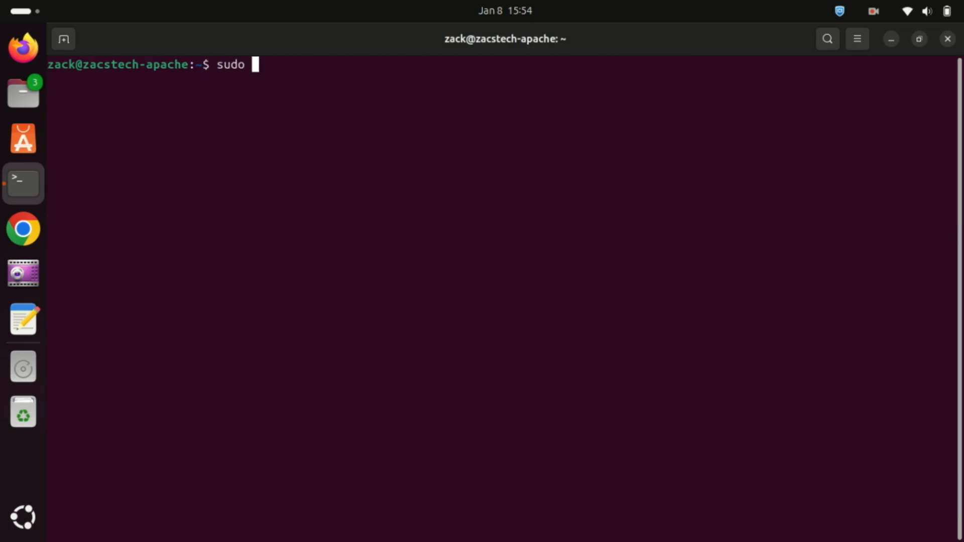
text(apt u)
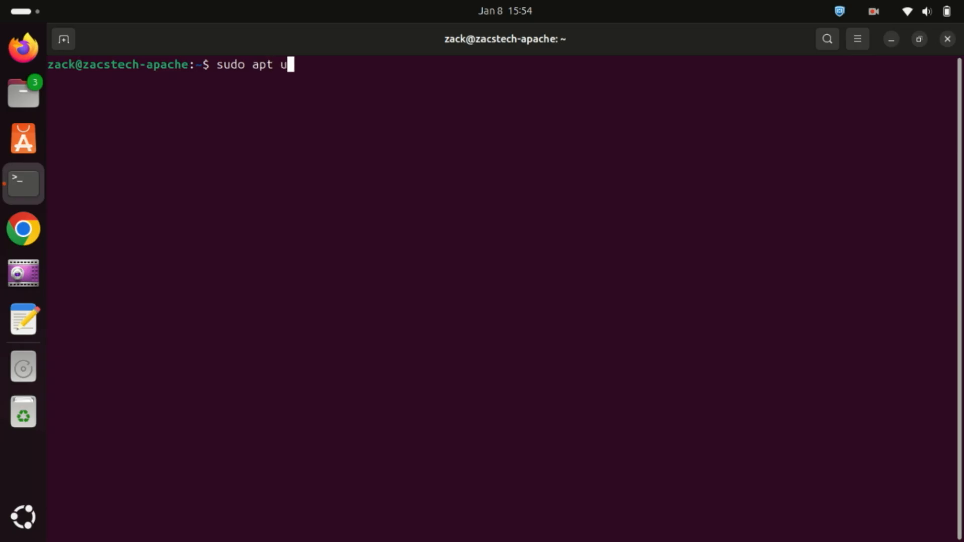
text(pgrade)
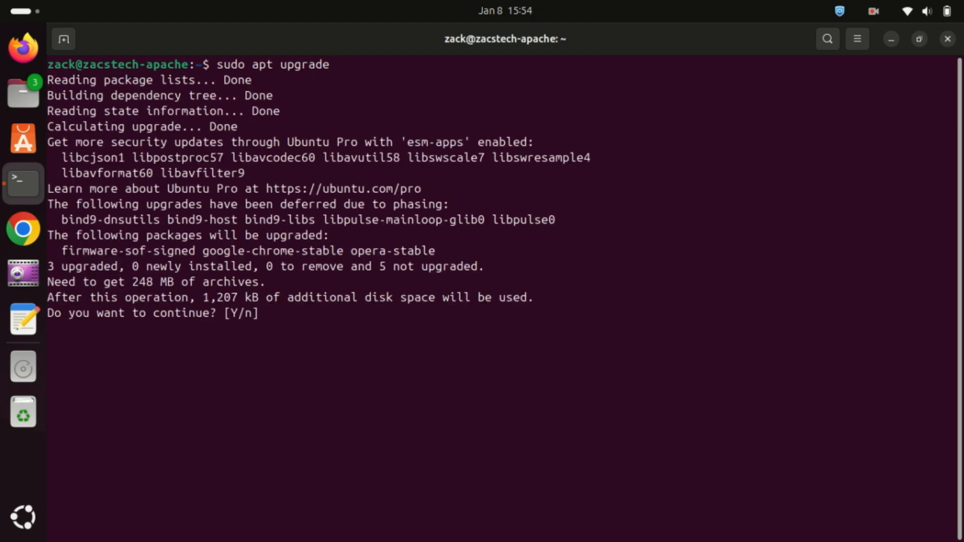
text(y)
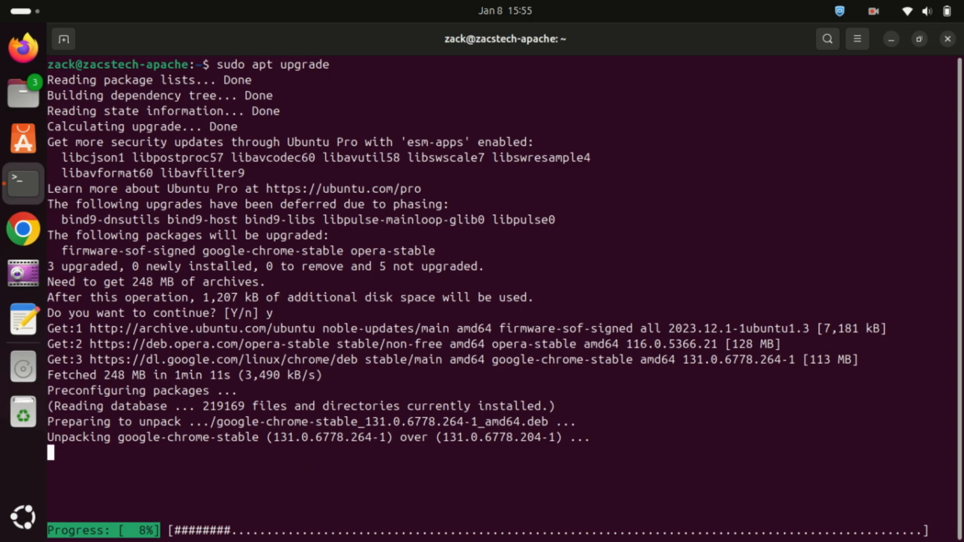
text(cl)
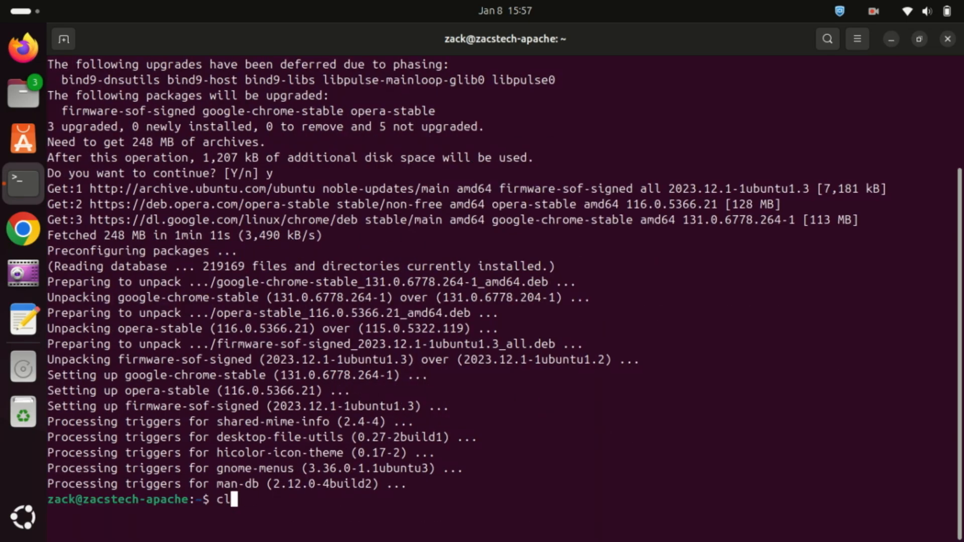
text(ea)
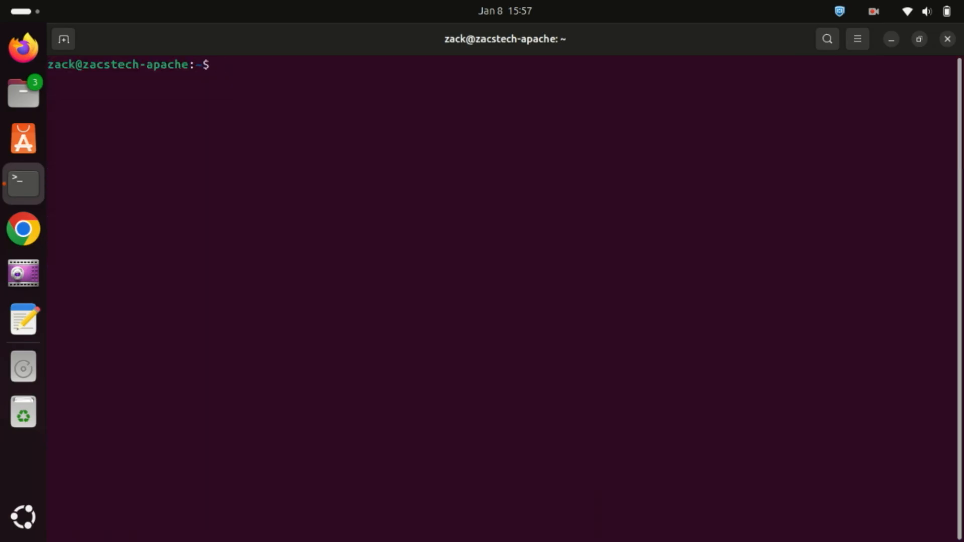
Run 'sudo apt install snapd', which reports snapd already newest, then clear
text(sudo)
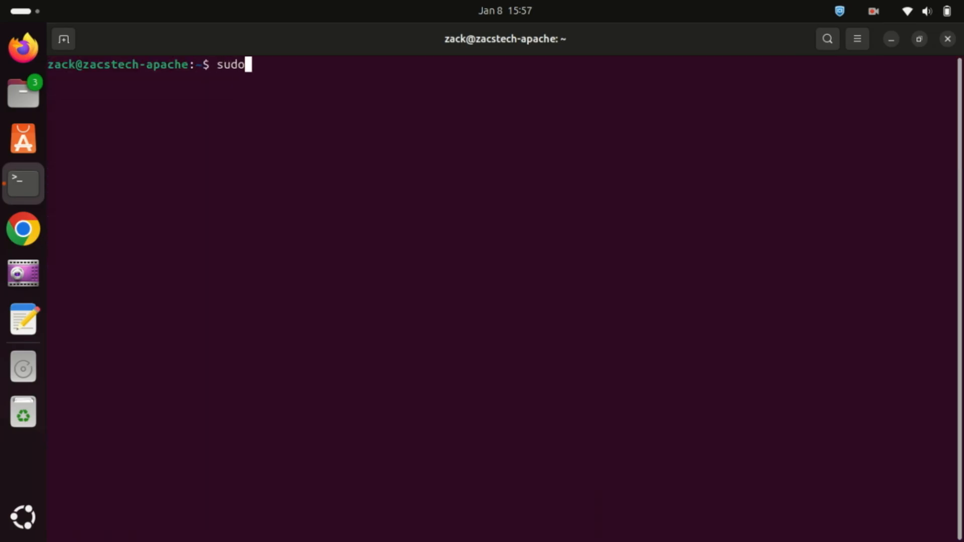
text(ap)
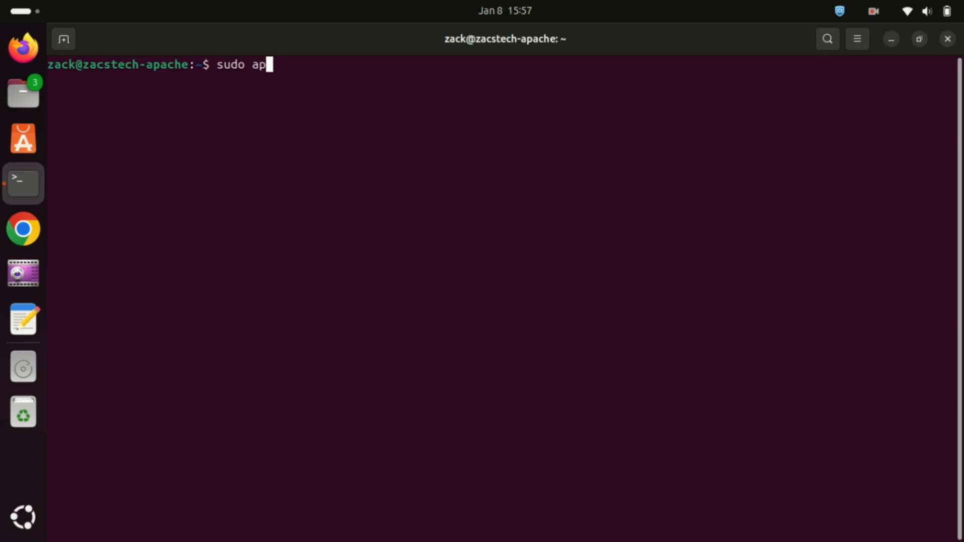
text(t inst)
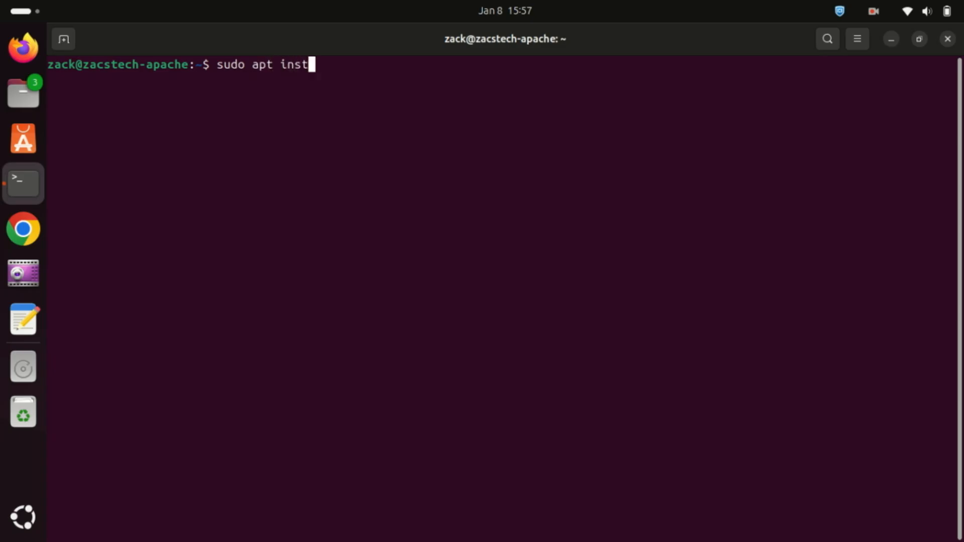
text(all)
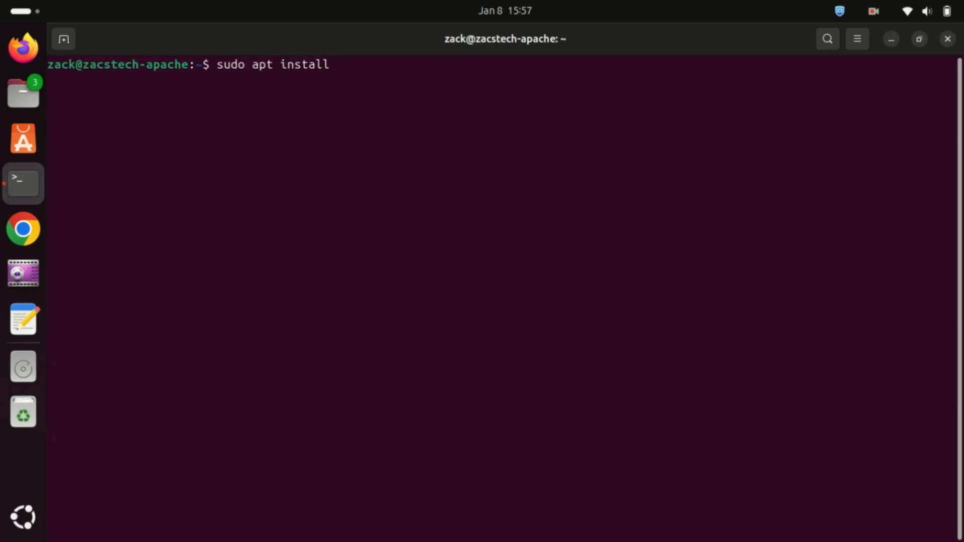
text(snapd)
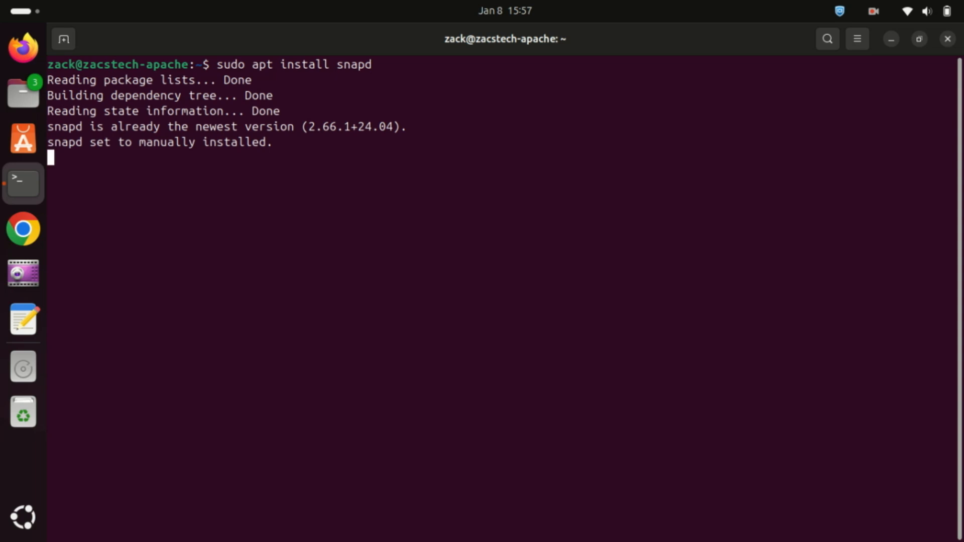
key(Return)
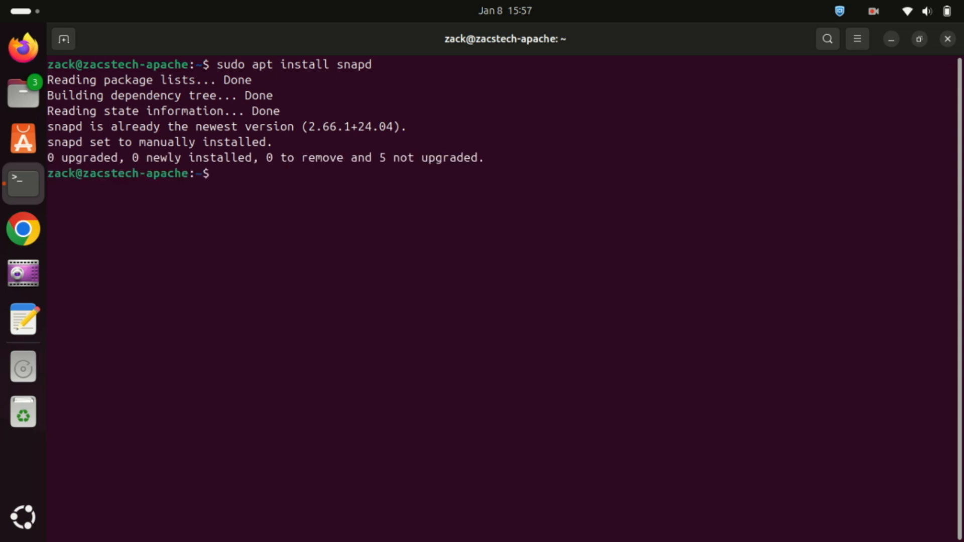
text(c)
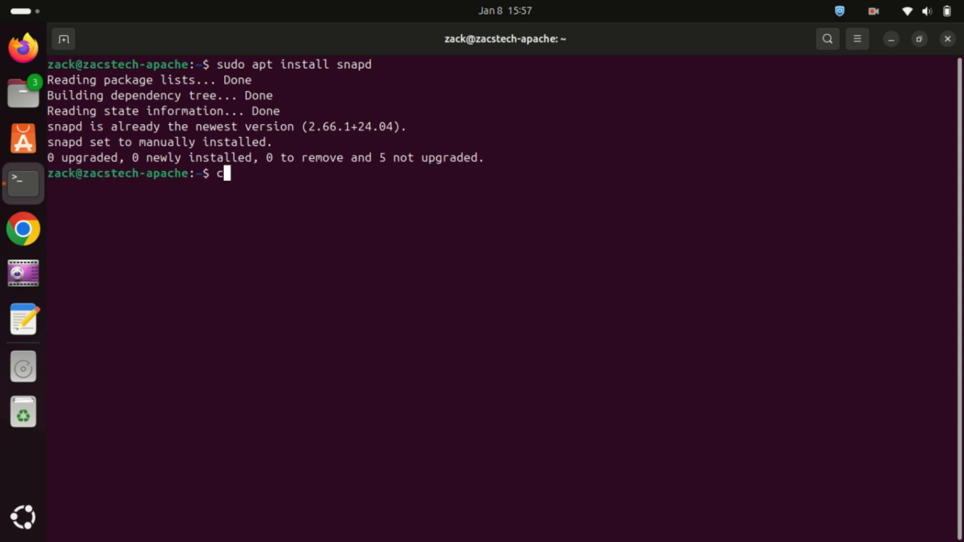
text(lear)
text(sud)
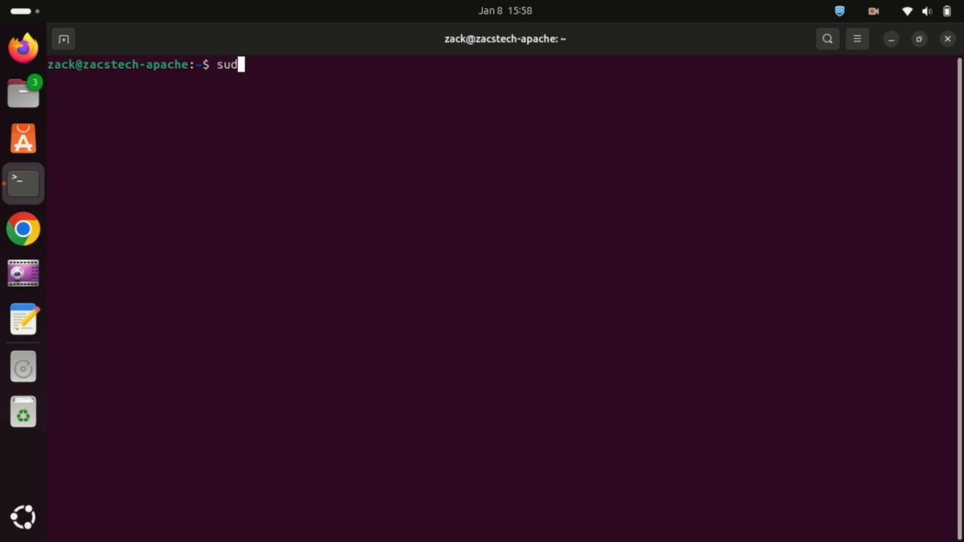
Run 'sudo snap install teams-for-linux' to install the Teams for Linux snap
text(o)
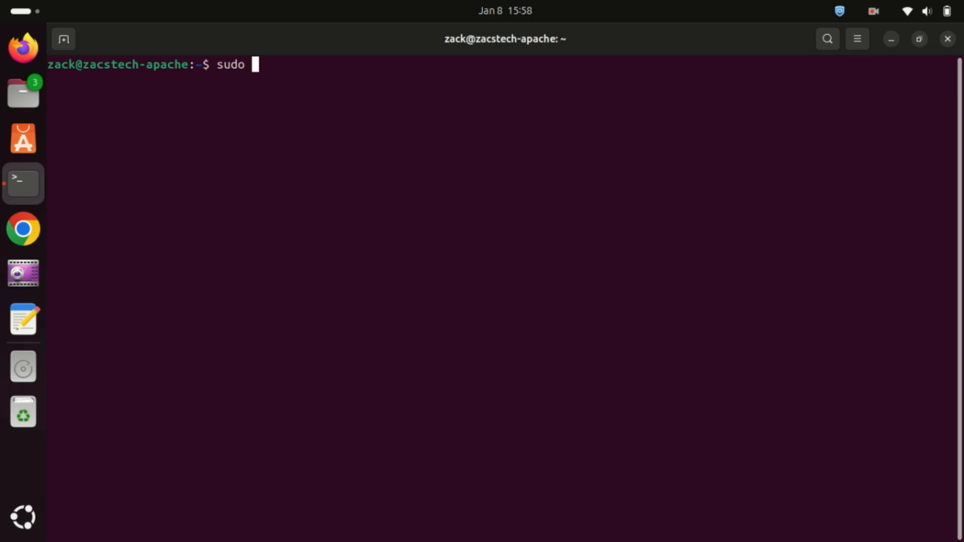
text(snap)
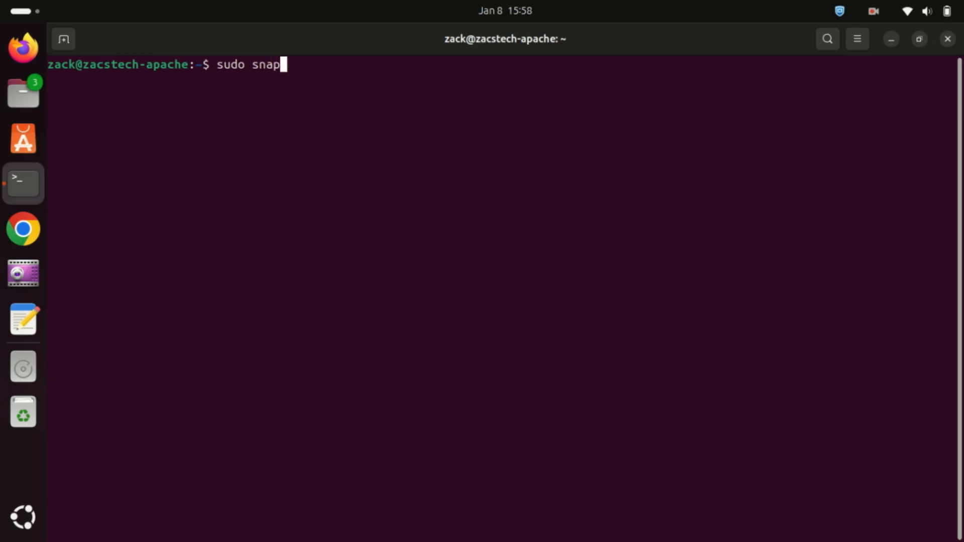
text(install t)
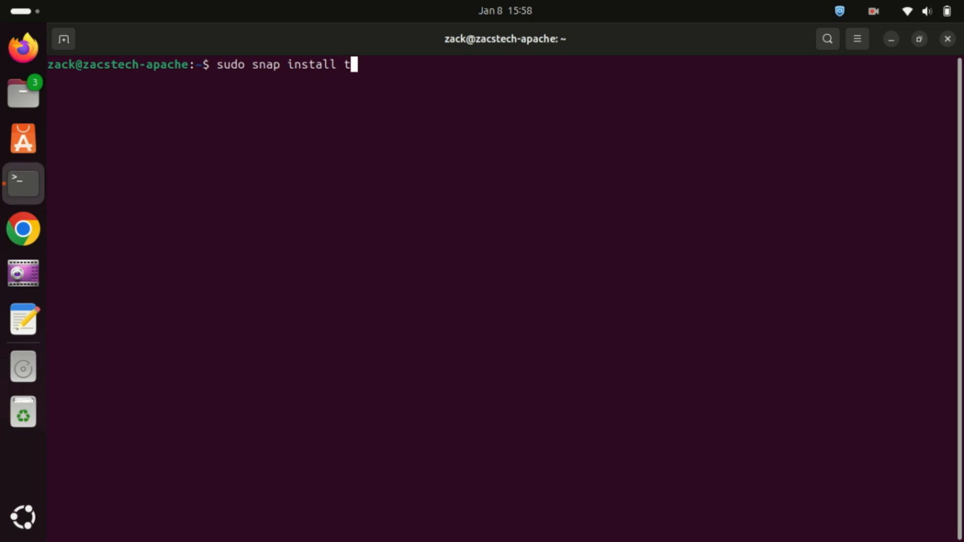
text(eams)
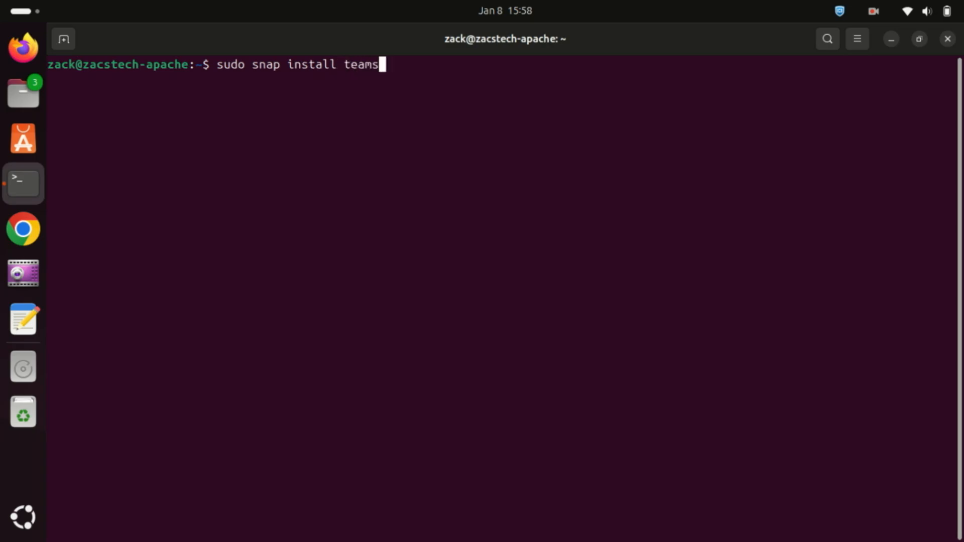
text(-for)
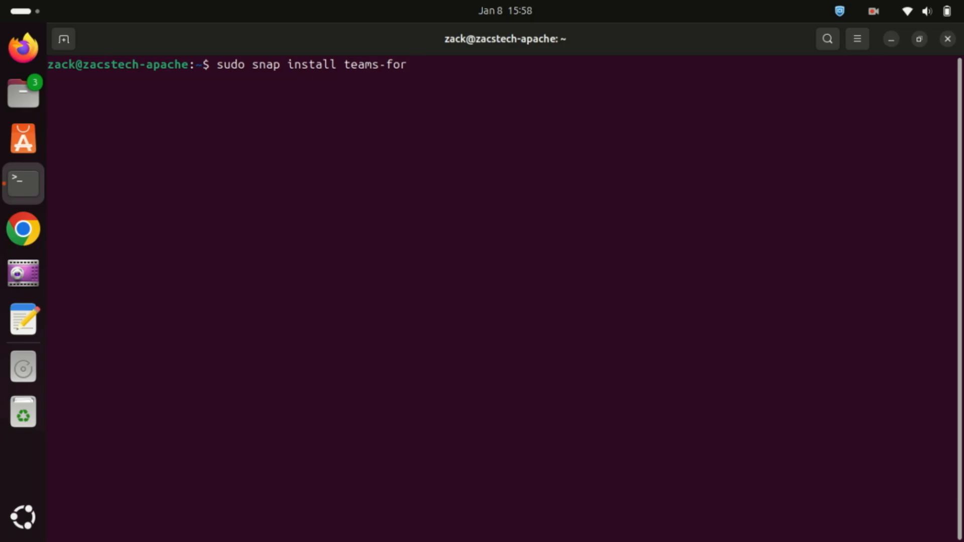
text(-linux)
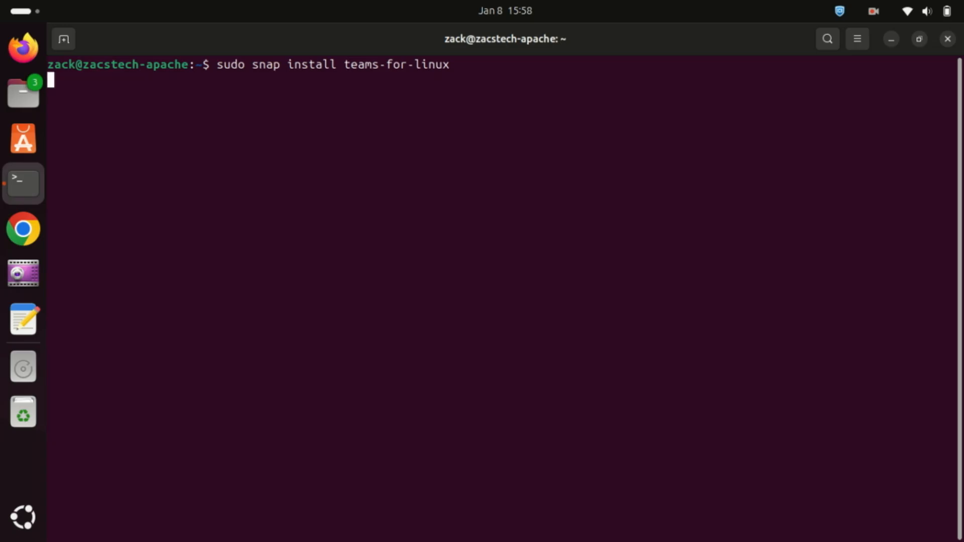
key(Return)
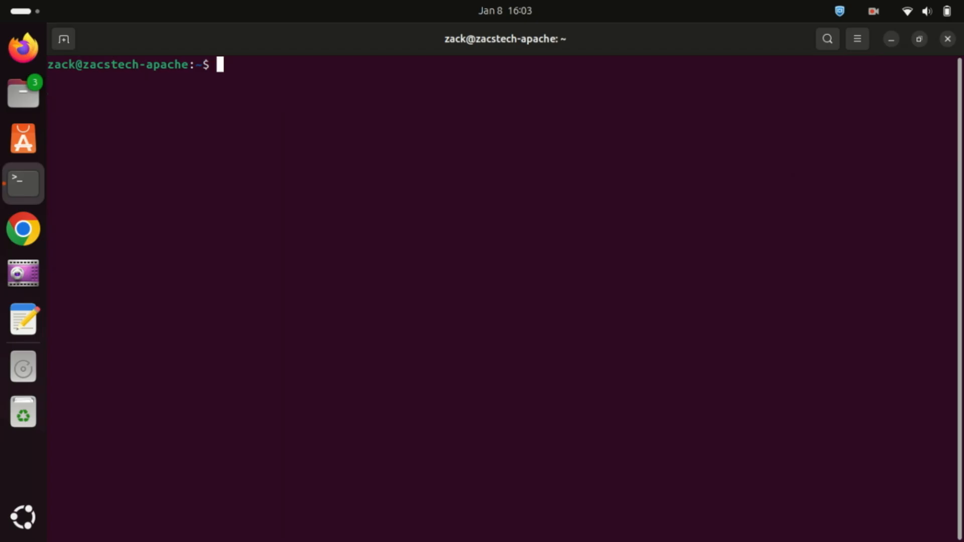
mouse_move(20, 524)
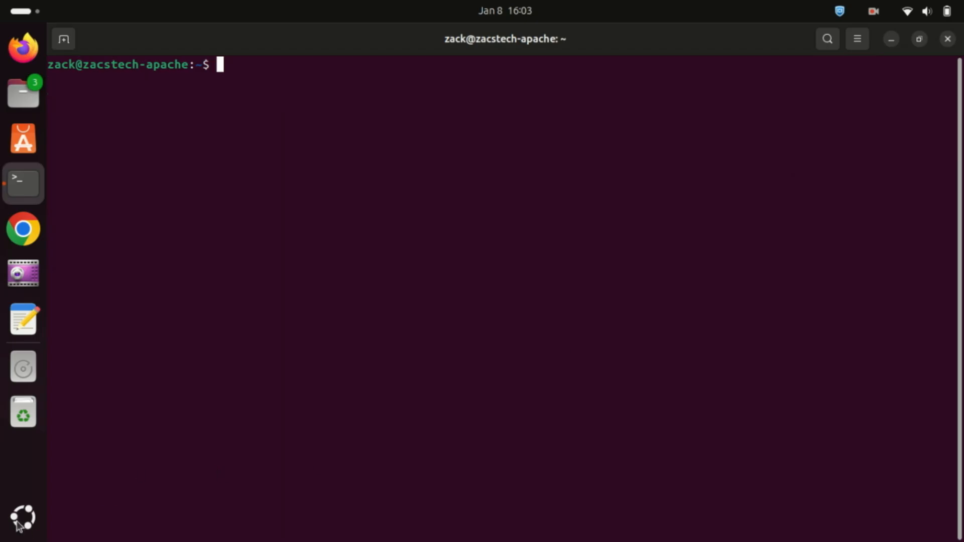
Launch Teams for Linux from a 'team' app search, then return to the terminal
click(23, 518)
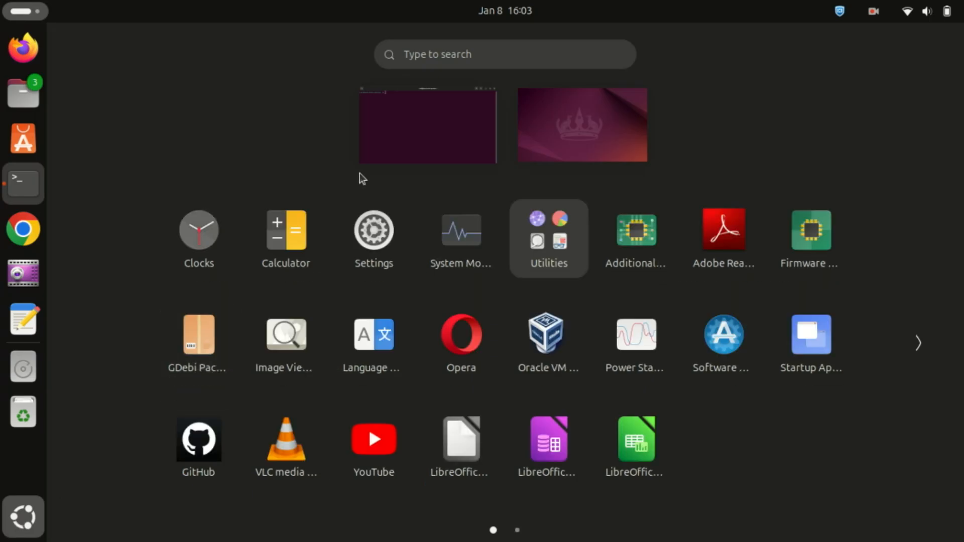
click(505, 54)
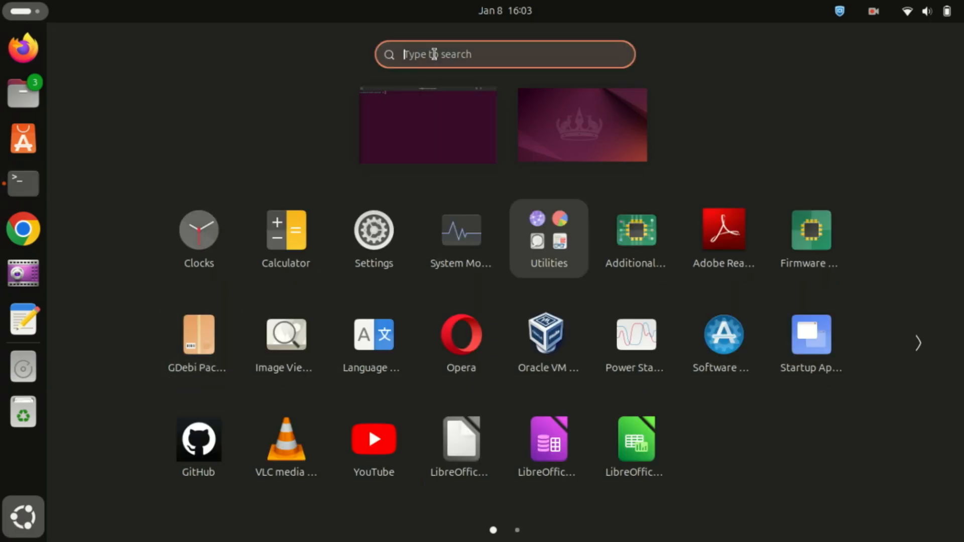
text(team)
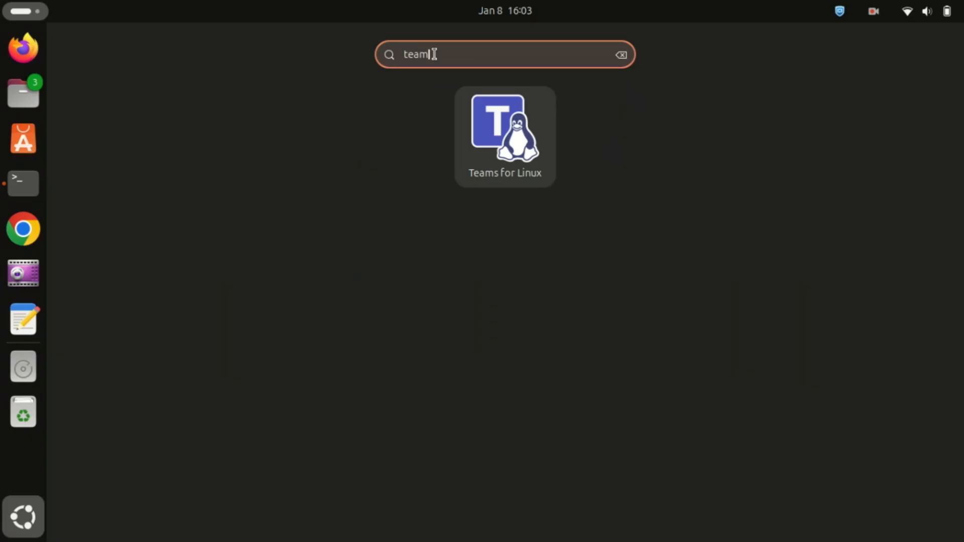
mouse_move(506, 137)
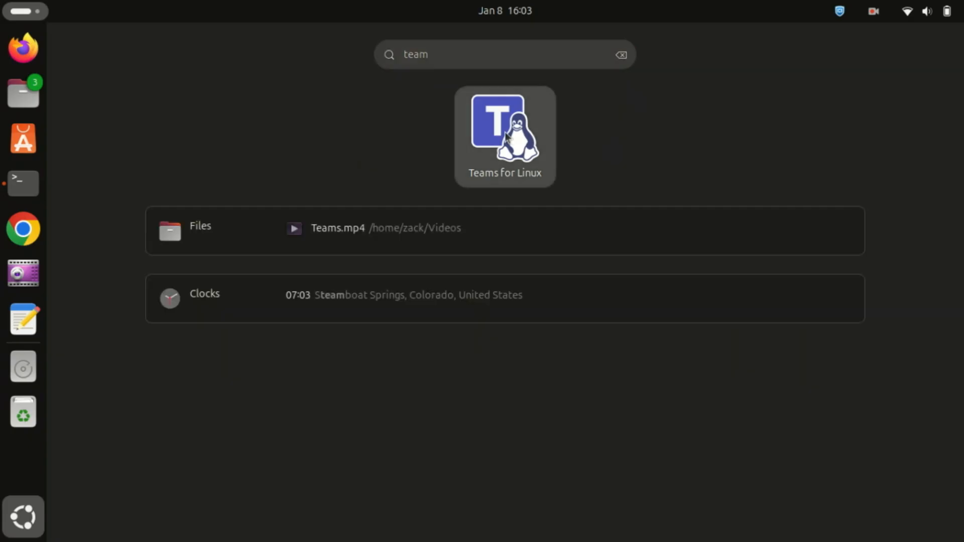
click(504, 129)
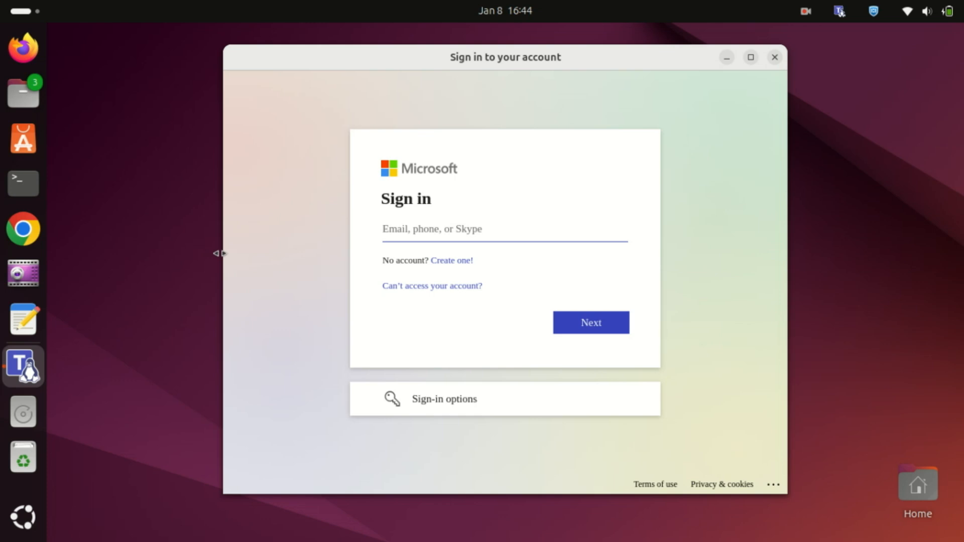
click(23, 183)
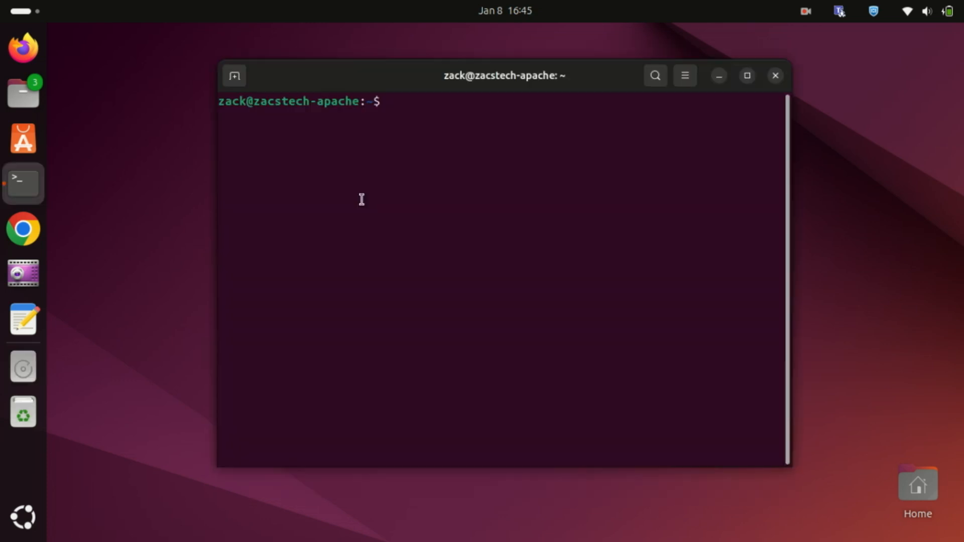
Run 'sudo snap remove teams-for-linux' and maximize the terminal window
text(sudo)
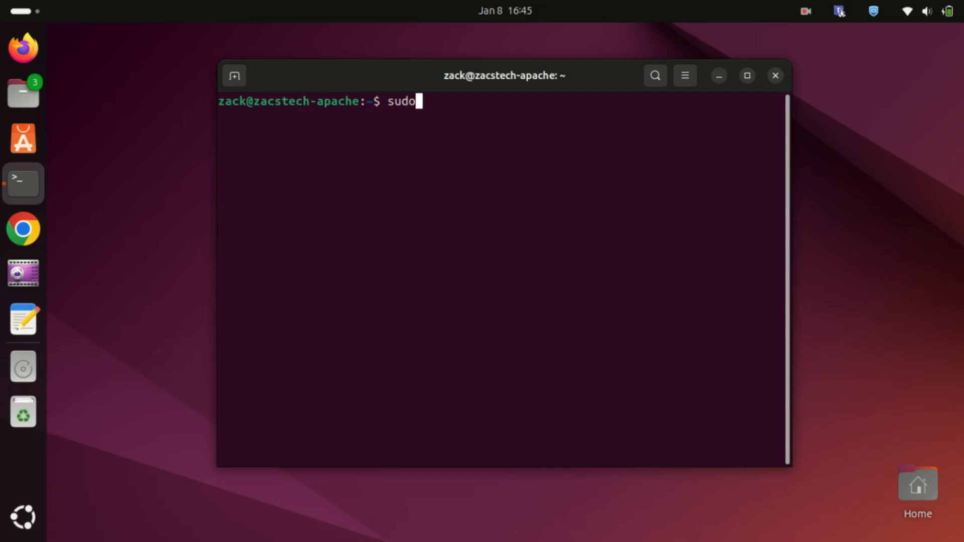
text(snap)
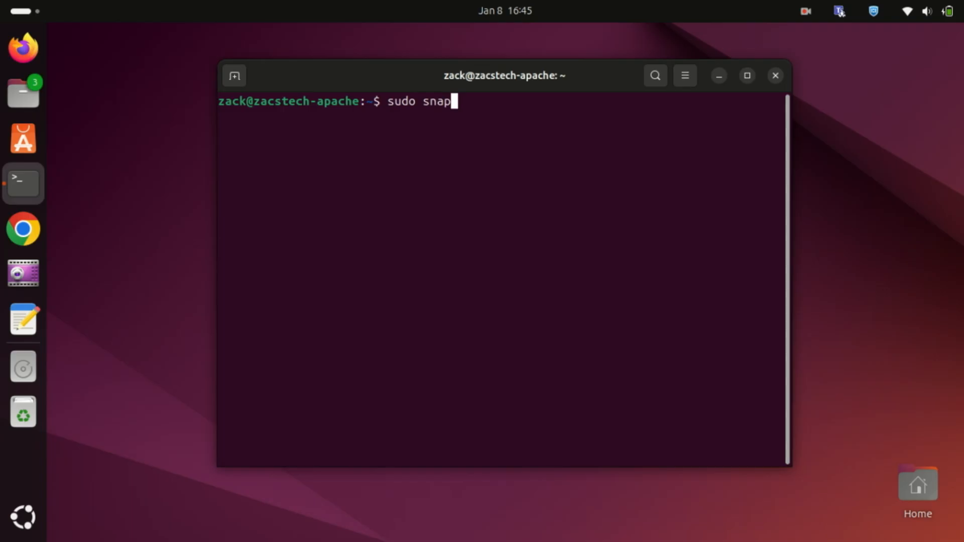
text(re)
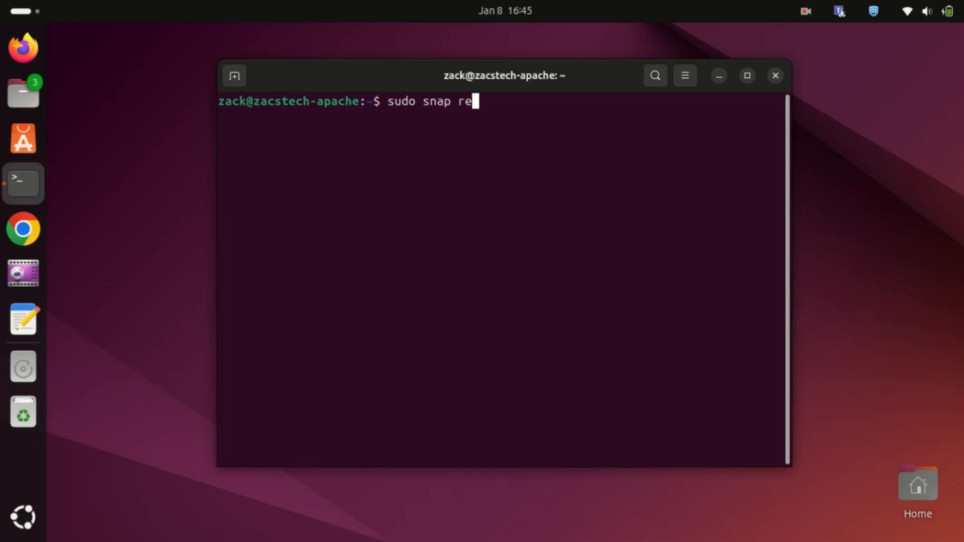
text(move)
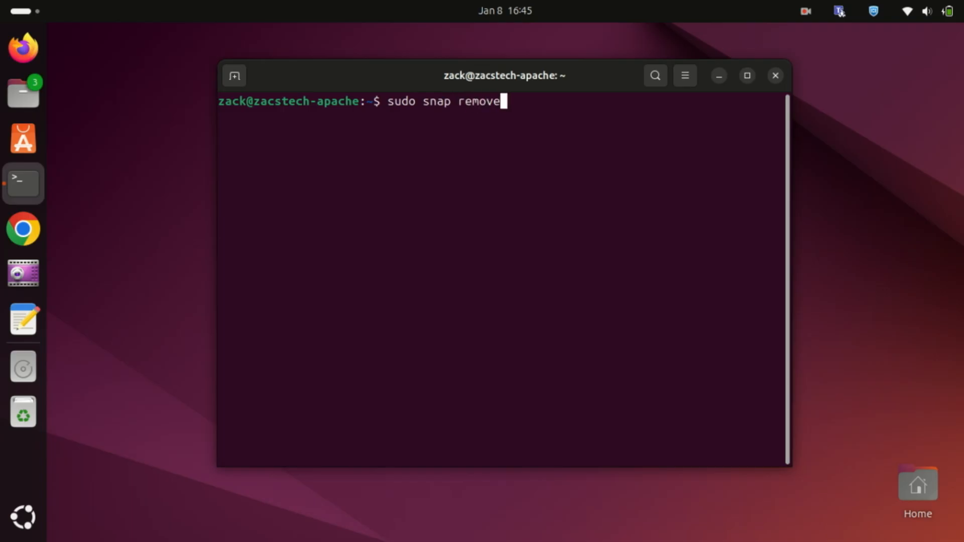
text(t)
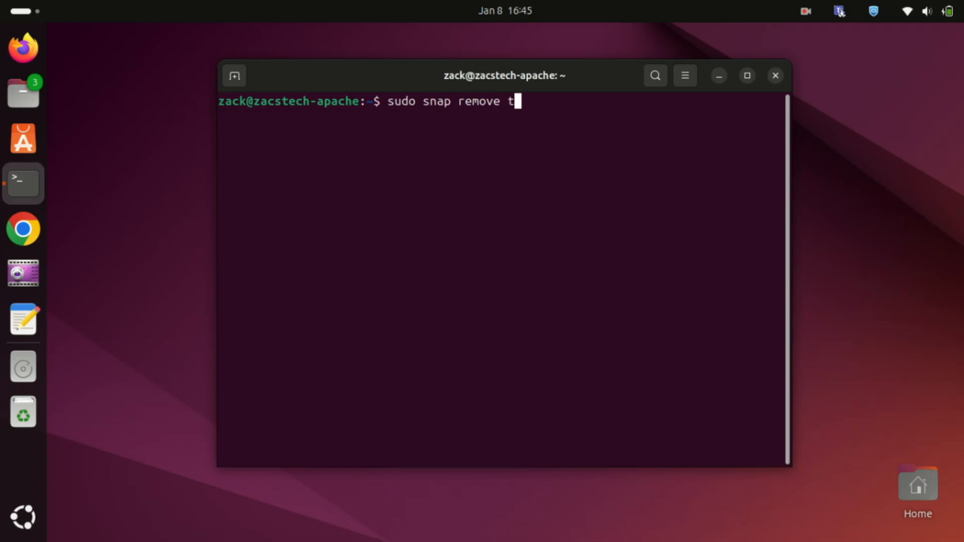
text(eams)
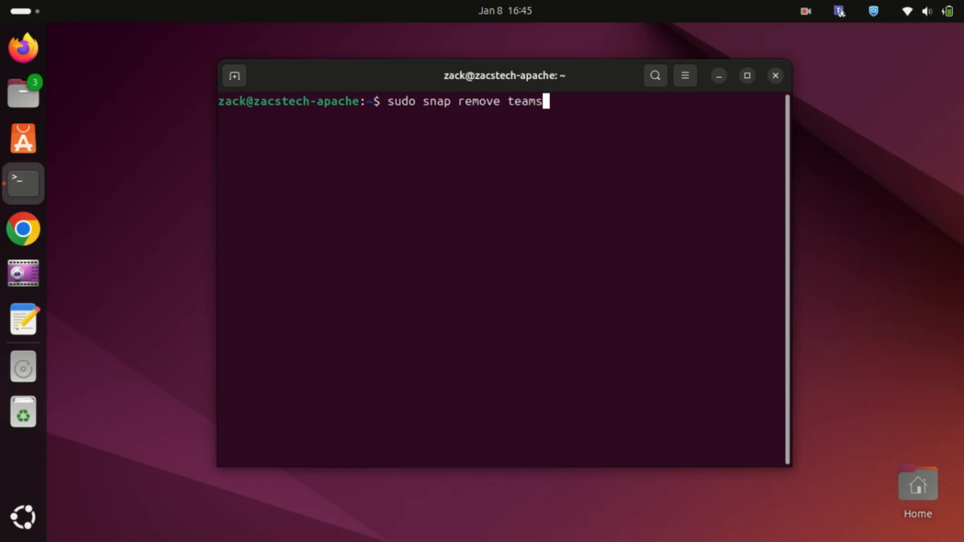
text(-)
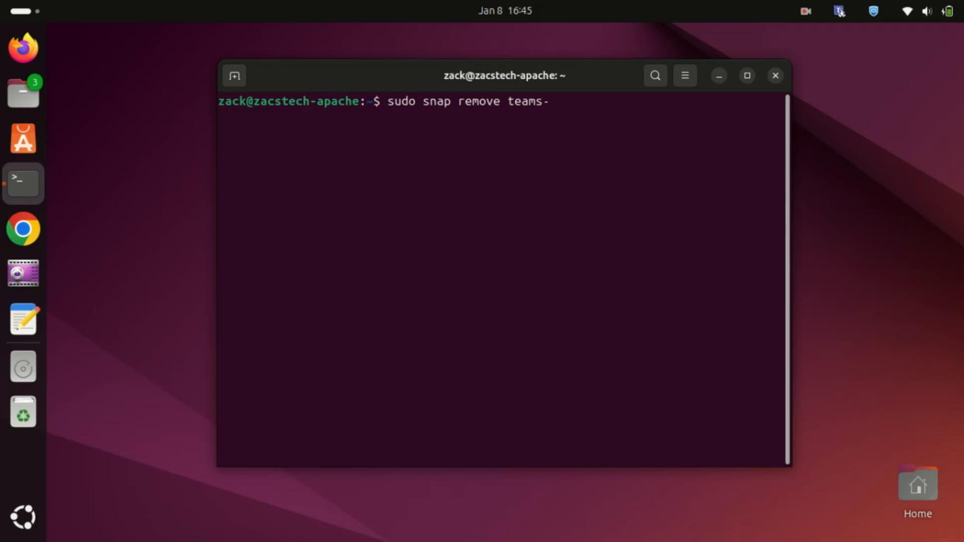
text(for-)
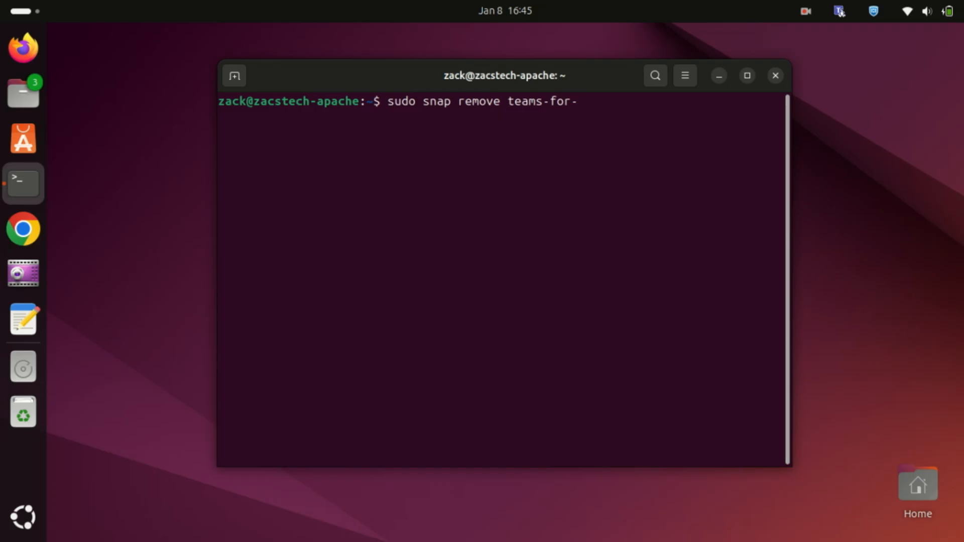
text(lin)
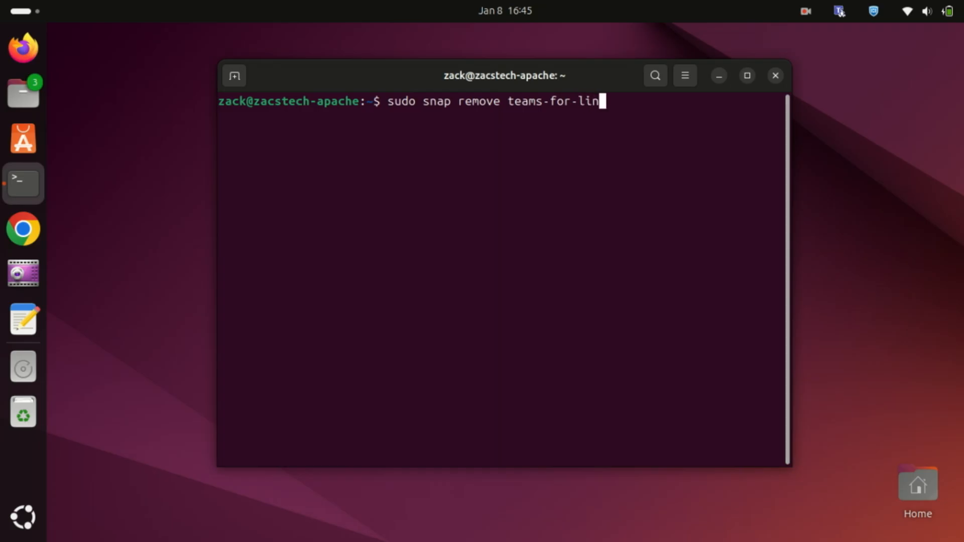
text(ux)
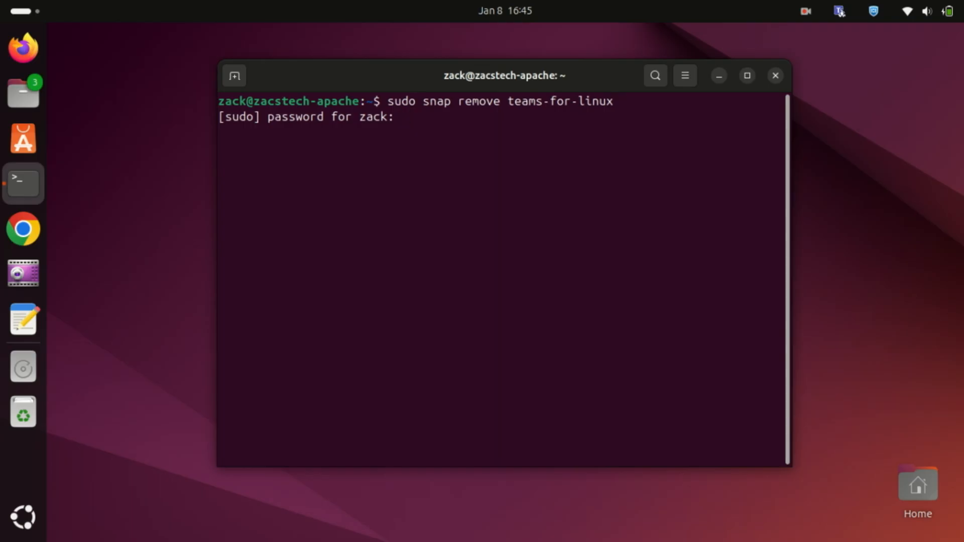
key(Return)
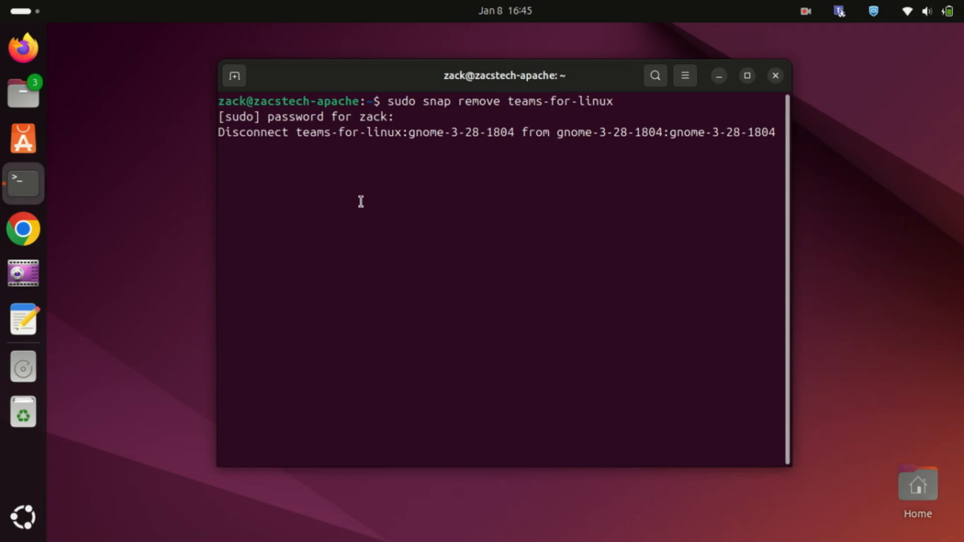
click(747, 75)
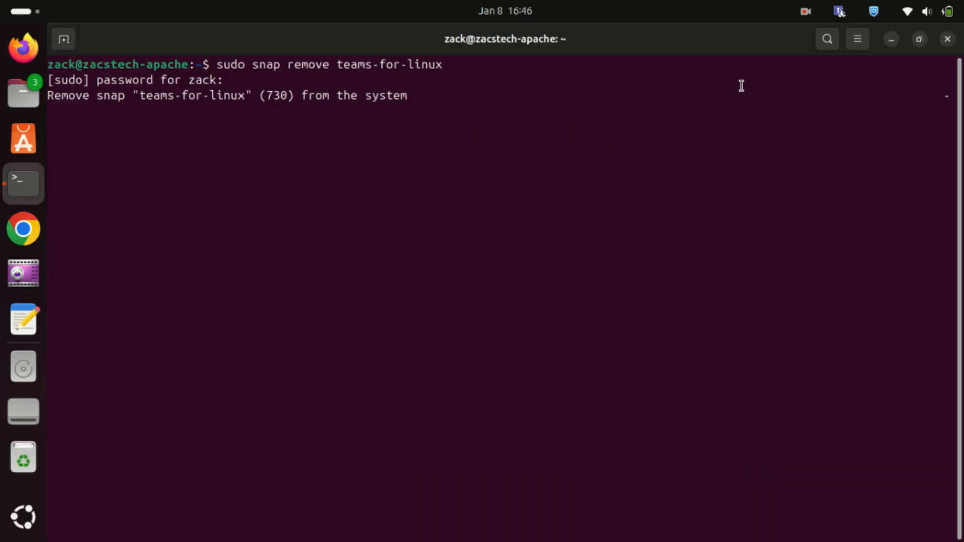